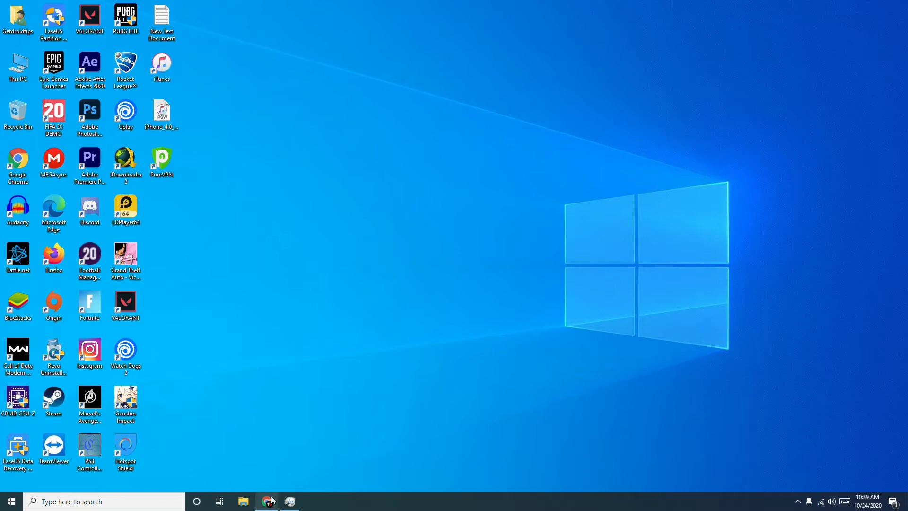
Step: Restore Chrome and add BitRaser File Eraser (35.39 USD) to the Stellar shop cart
click(267, 501)
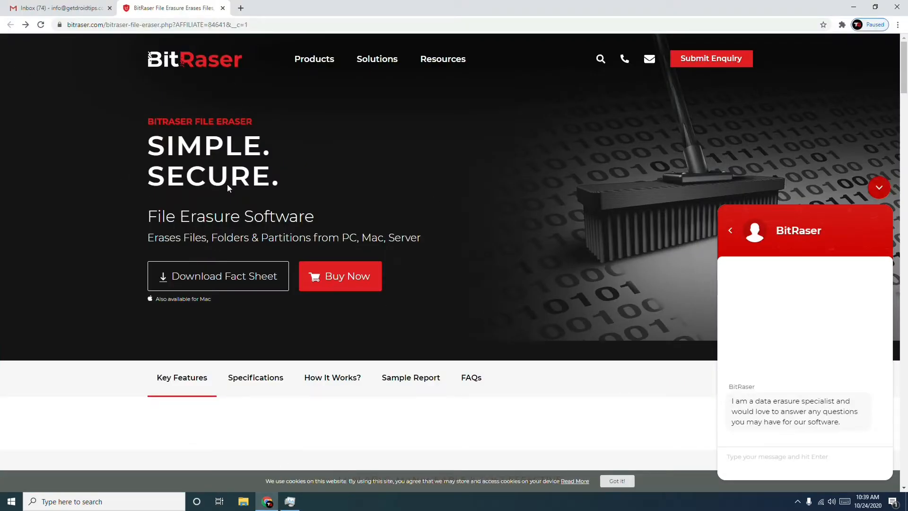
click(339, 275)
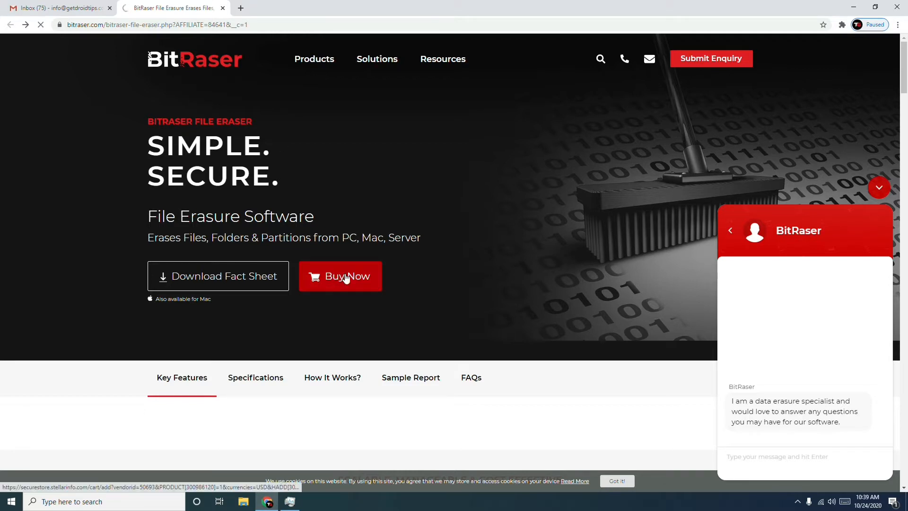
click(341, 275)
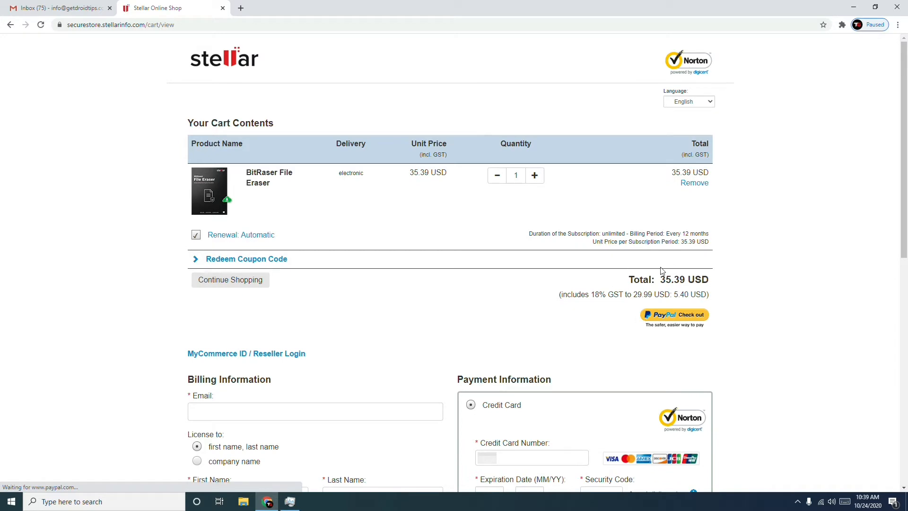
mouse_move(687, 280)
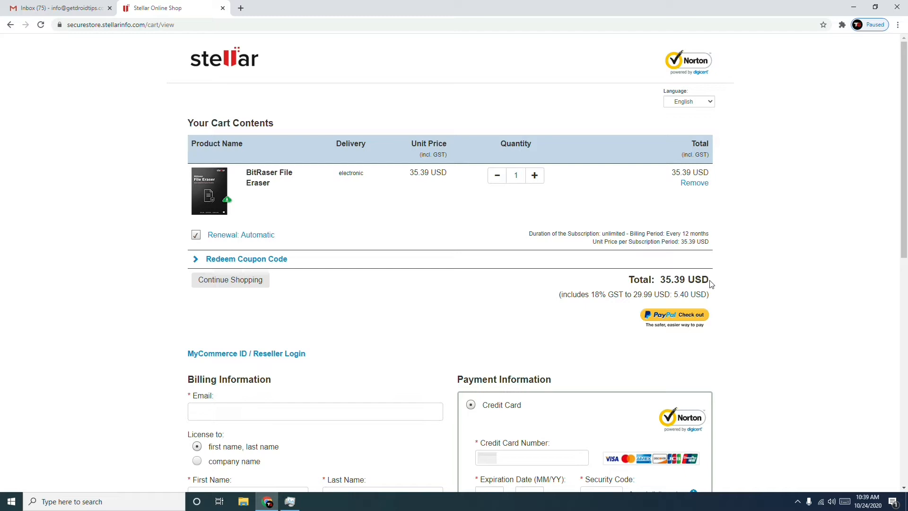
mouse_move(361, 152)
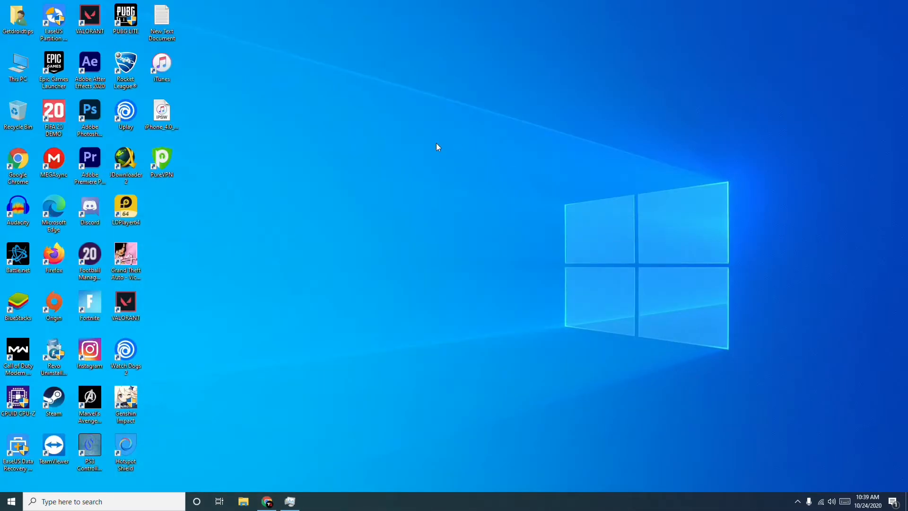
mouse_move(184, 377)
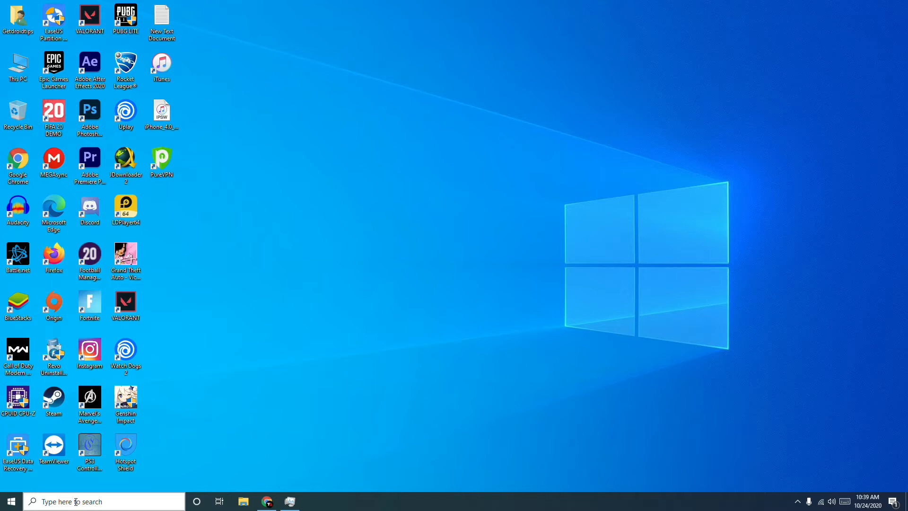
Step: Search 'services' from the taskbar and launch the Services console
text(settings)
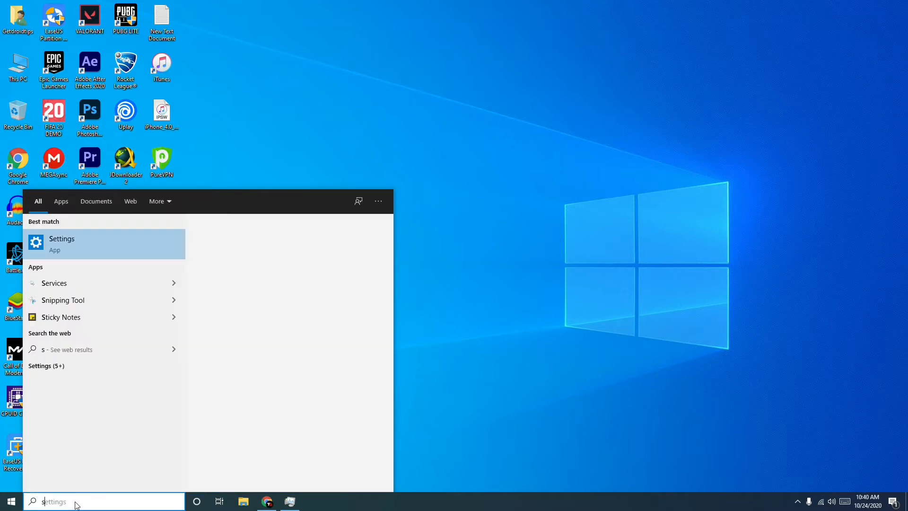
text(ervices)
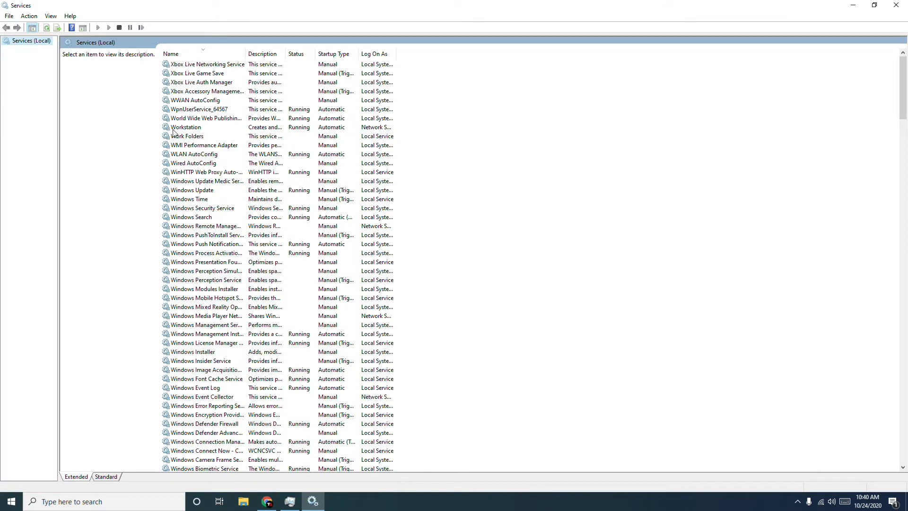
mouse_move(213, 195)
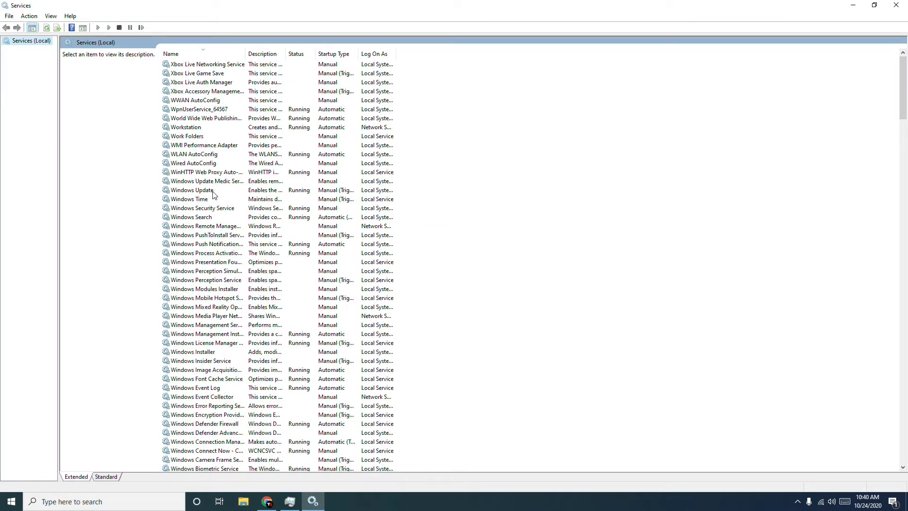
Step: Locate the Windows Update service and bring up its stop/start actions
scroll(down, 3)
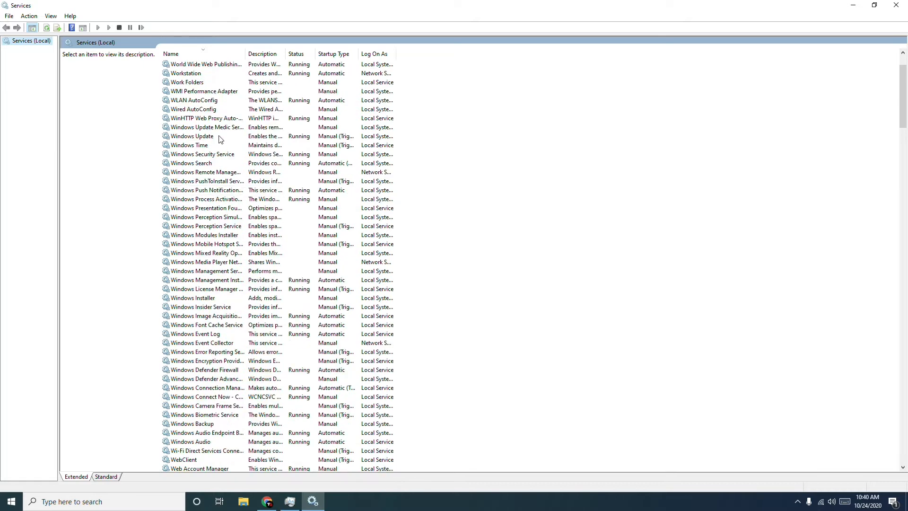
right_click(193, 136)
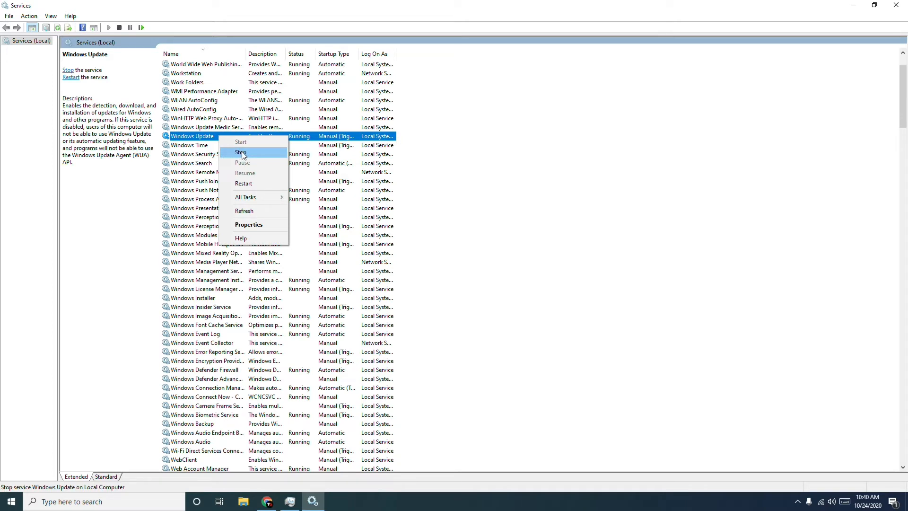
mouse_move(673, 500)
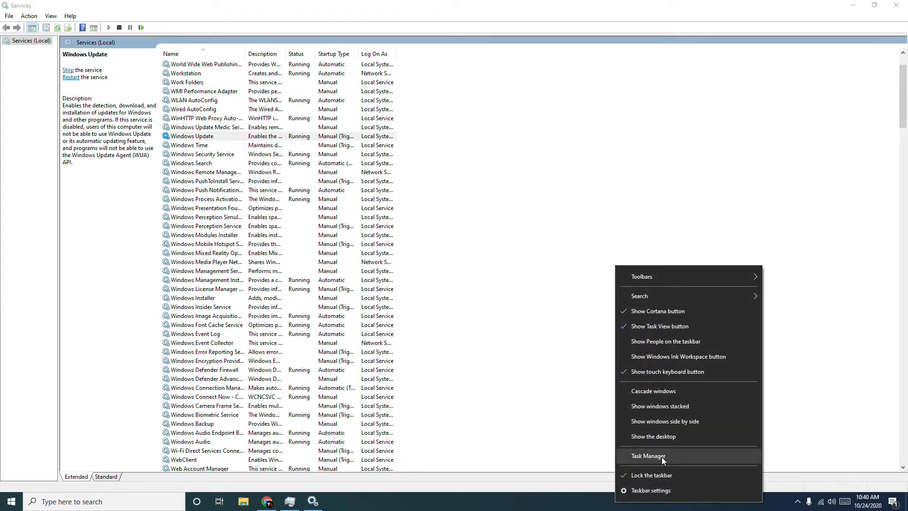
Step: From a maximized Task Manager, run a new task for C:\Windows\SoftwareDistribution\Download
click(646, 457)
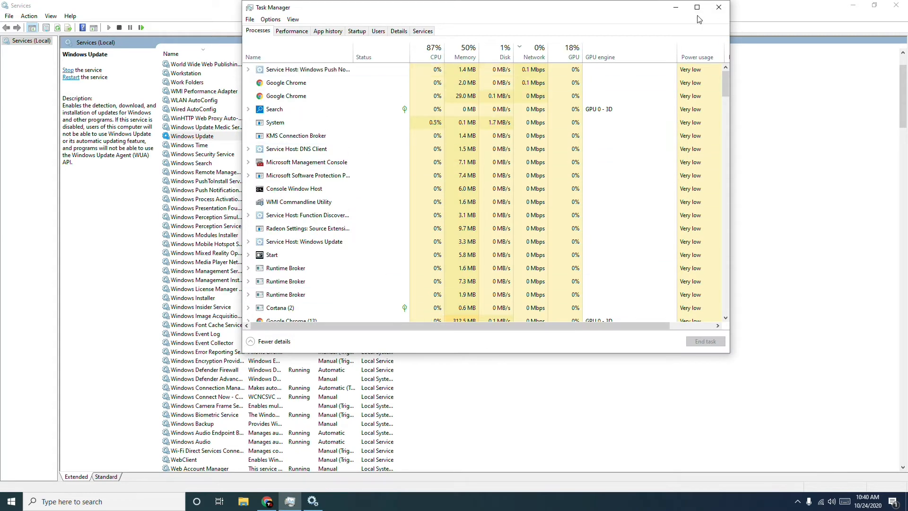
click(697, 7)
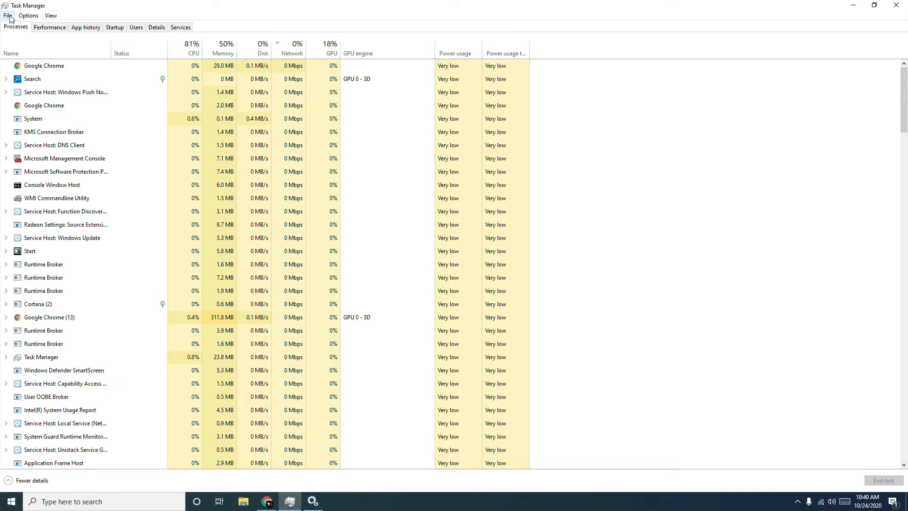
click(8, 16)
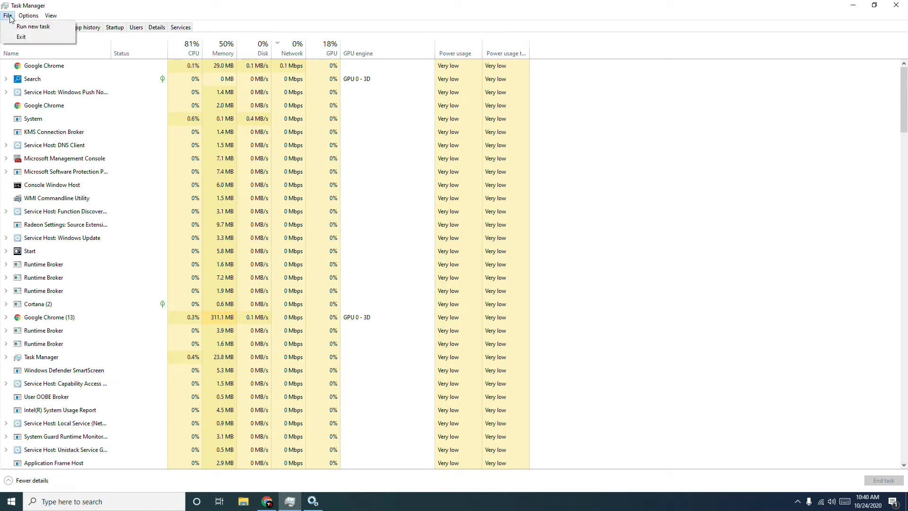
mouse_move(33, 27)
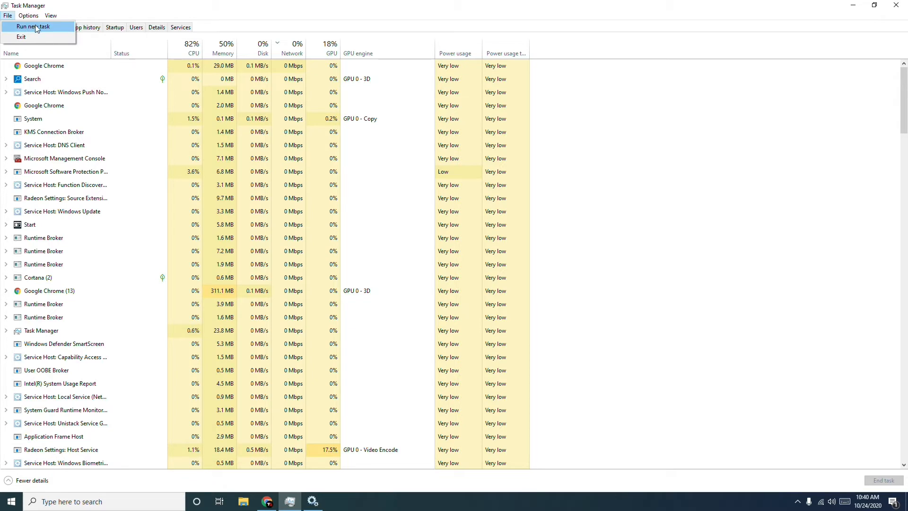
click(32, 27)
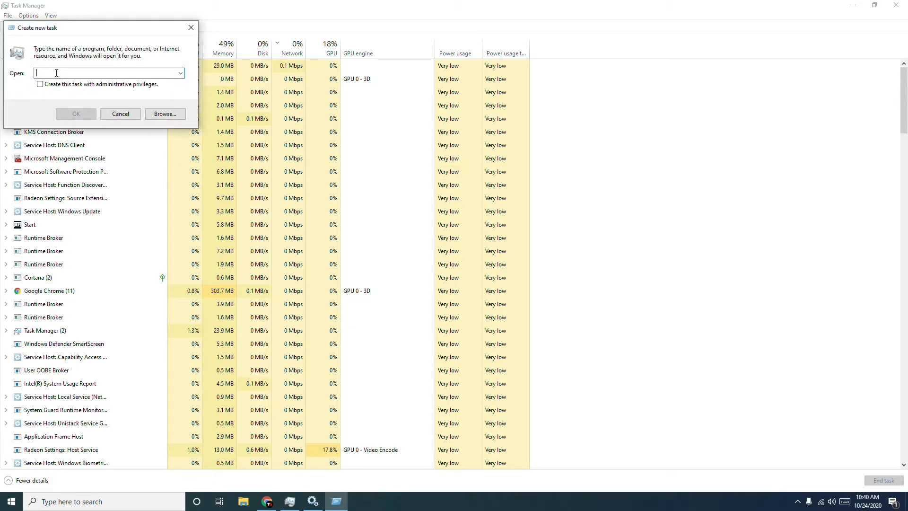
text(C:\Windows\SoftwareDistribution\Download)
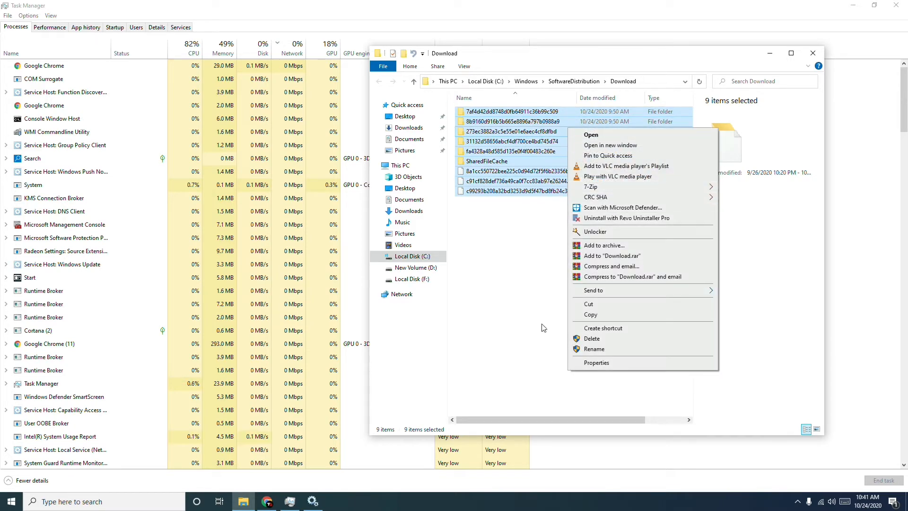
Step: Delete all nine update download items from the SoftwareDistribution Download folder
click(533, 325)
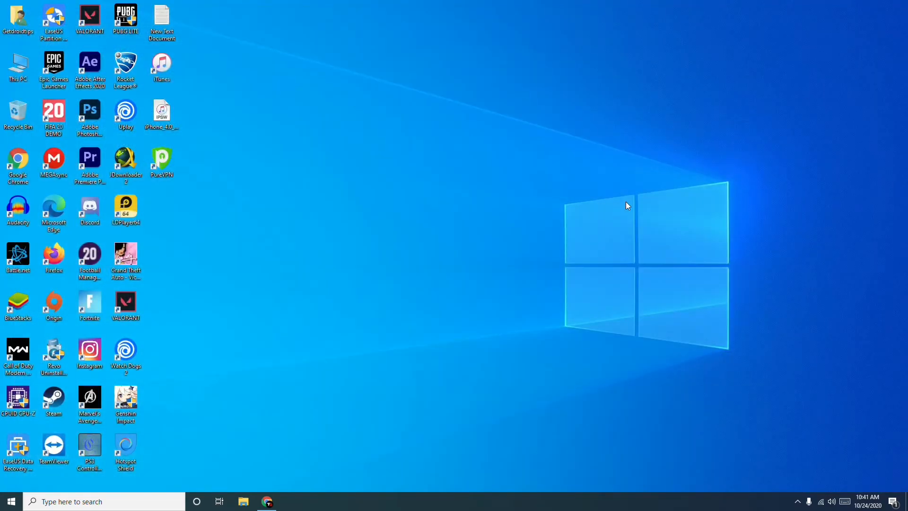
mouse_move(413, 296)
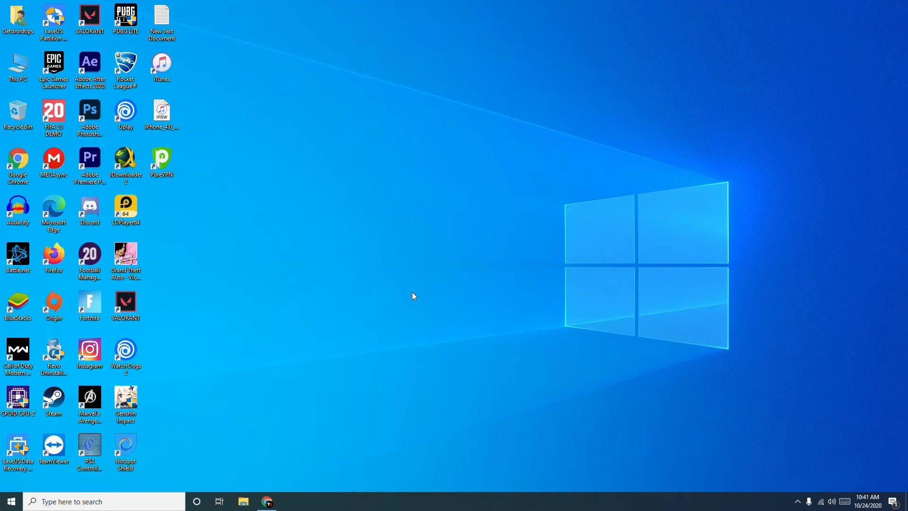
click(104, 501)
text(storage)
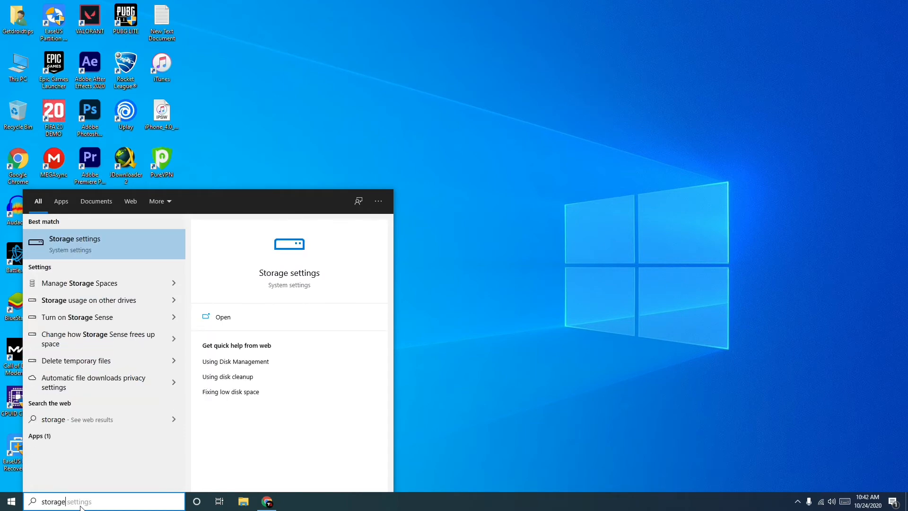
Step: Go to System > Storage in Settings with Storage Sense switched On
click(221, 317)
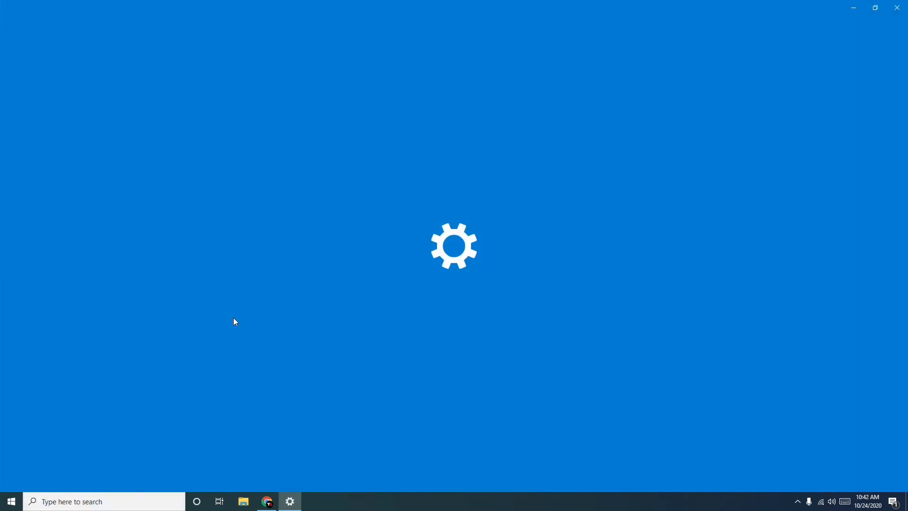
click(290, 501)
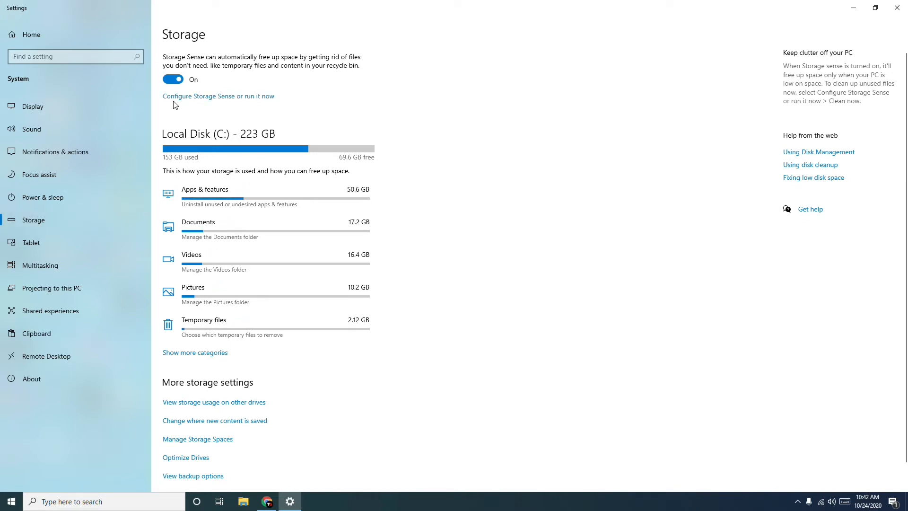
mouse_move(234, 98)
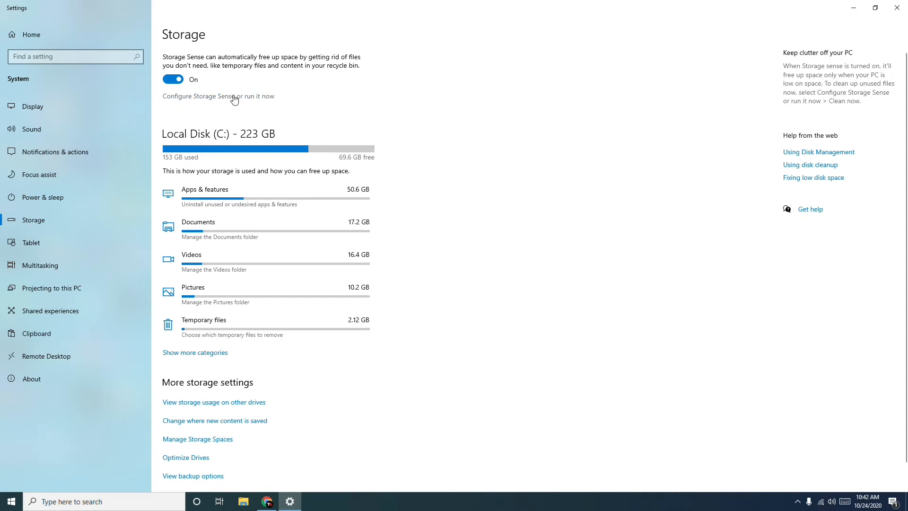
Step: Configure Storage Sense to run during low free disk space
click(219, 96)
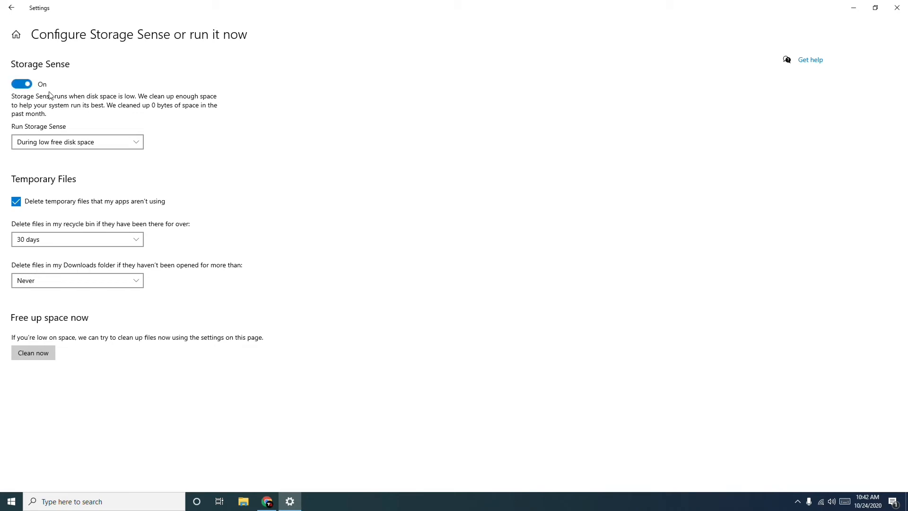
mouse_move(122, 172)
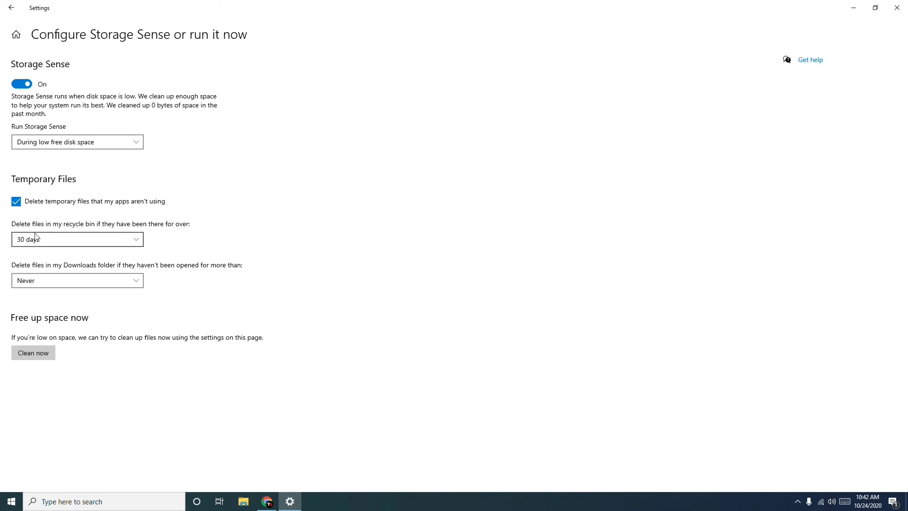
mouse_move(52, 245)
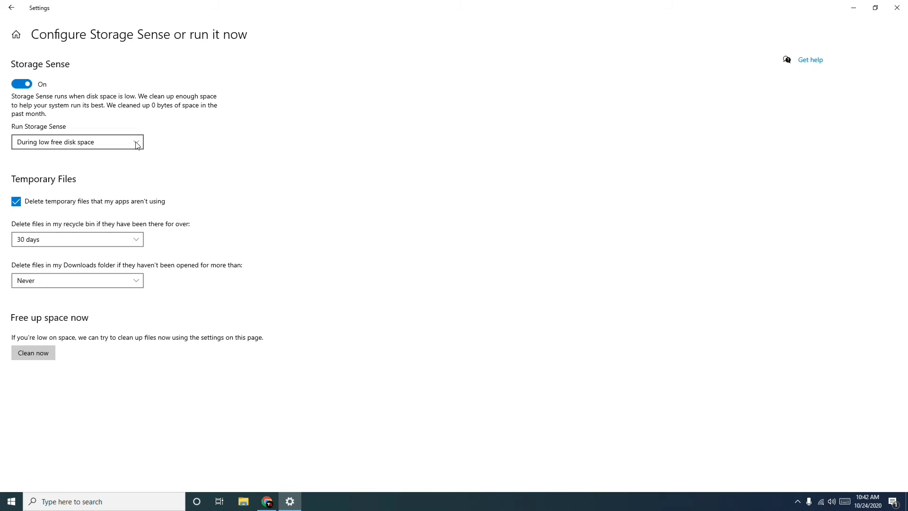
click(77, 142)
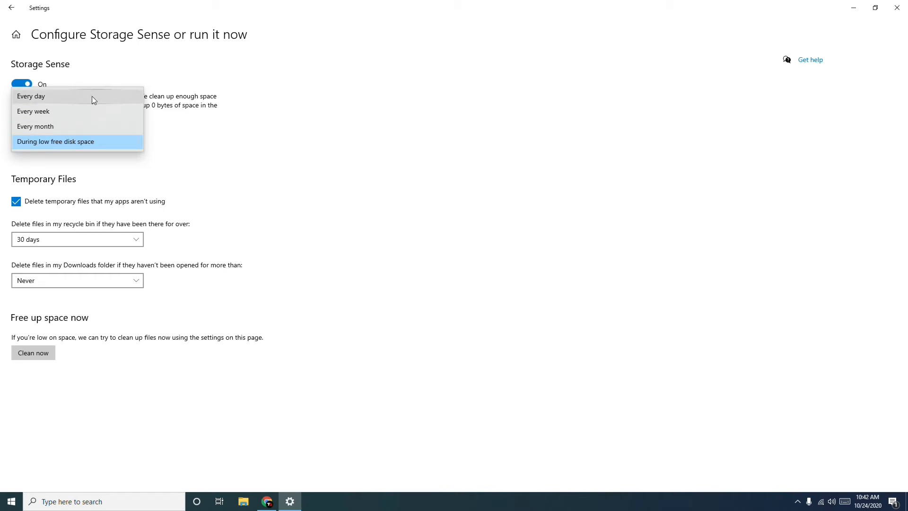
mouse_move(92, 129)
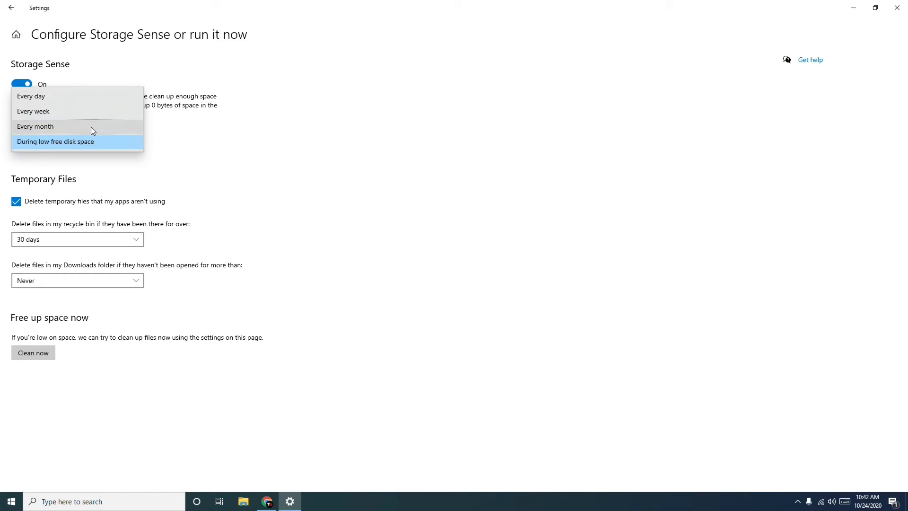
mouse_move(84, 148)
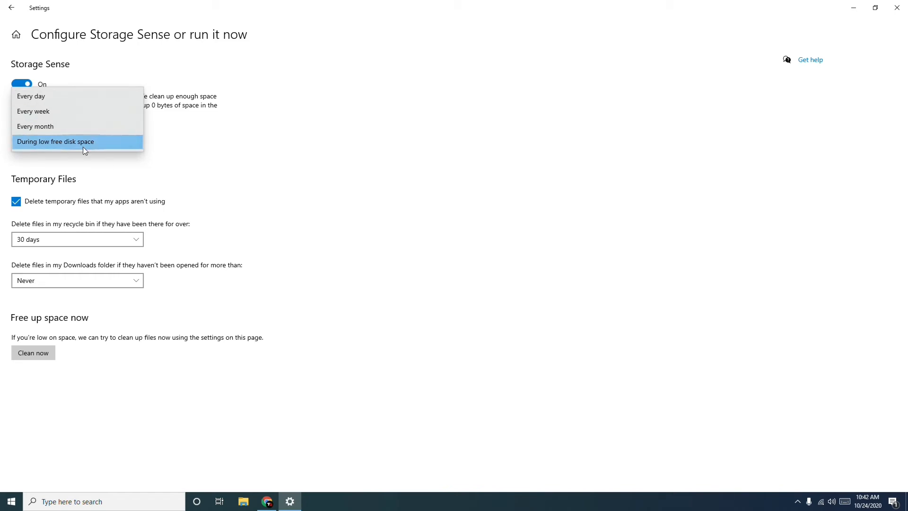
mouse_move(79, 148)
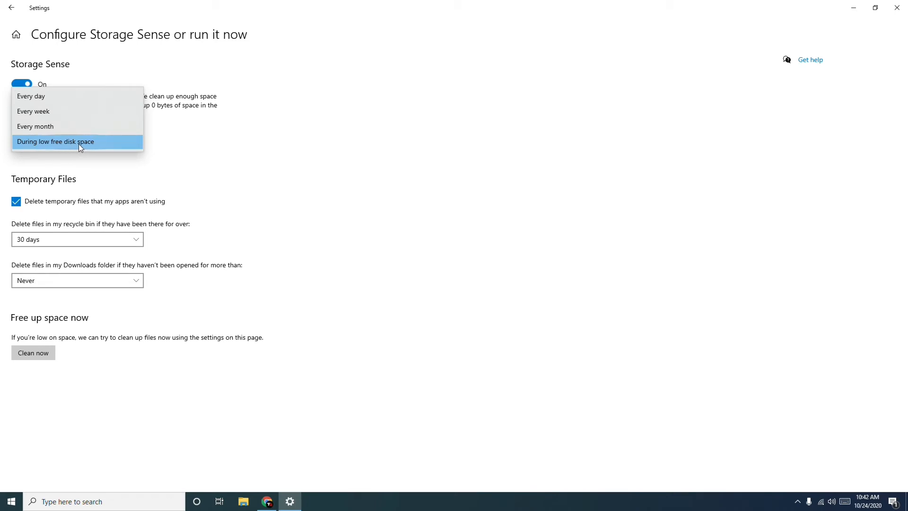
click(79, 141)
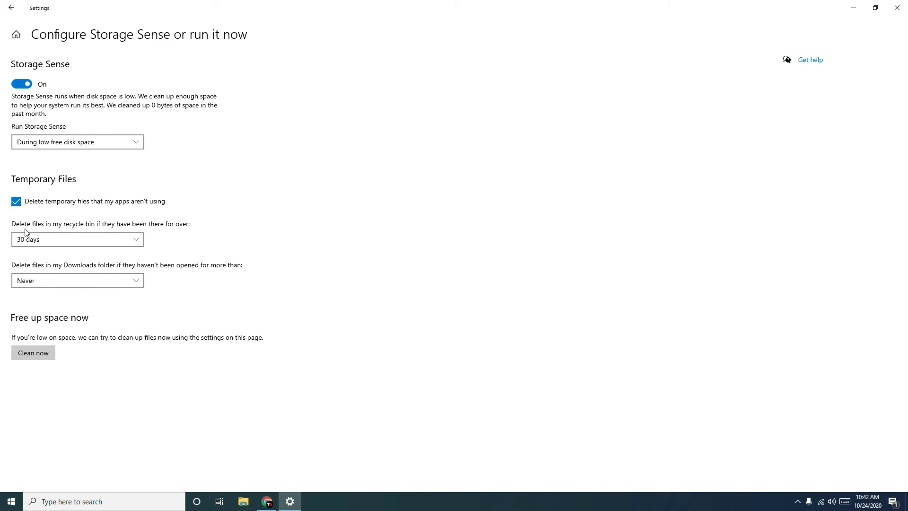
mouse_move(179, 234)
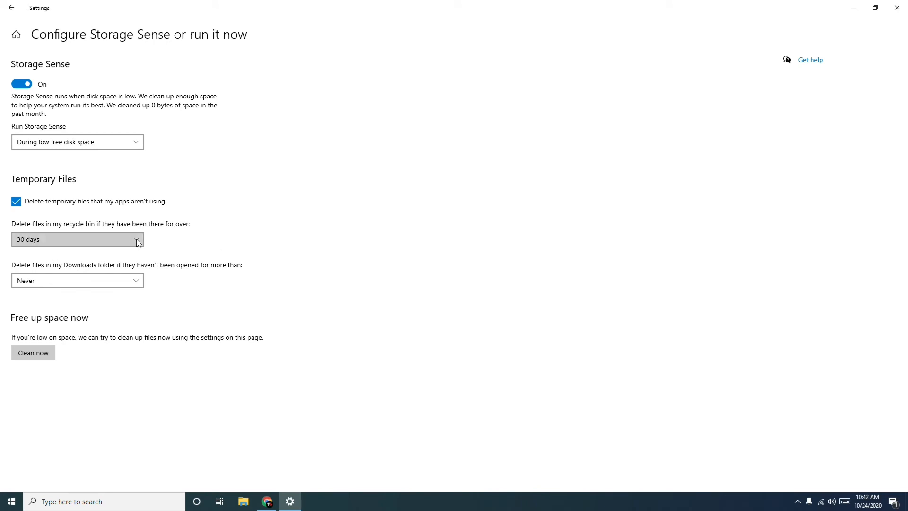
click(76, 239)
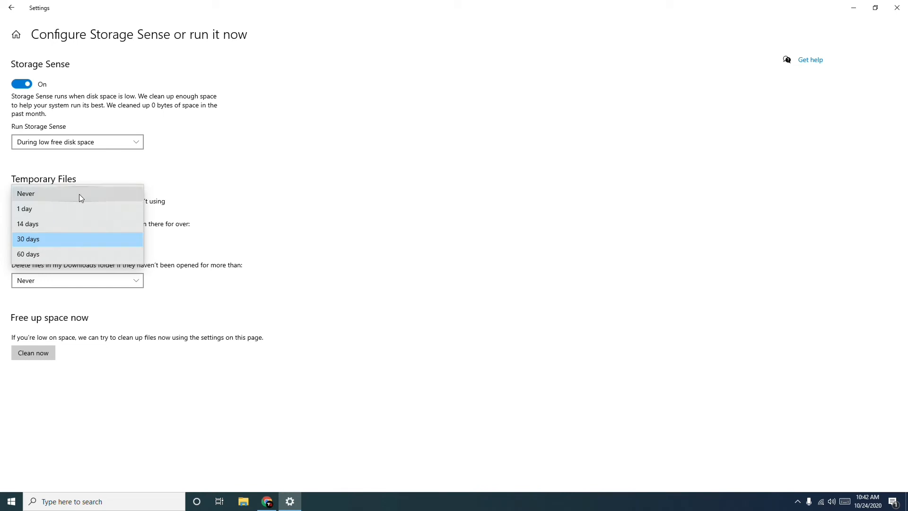
mouse_move(43, 223)
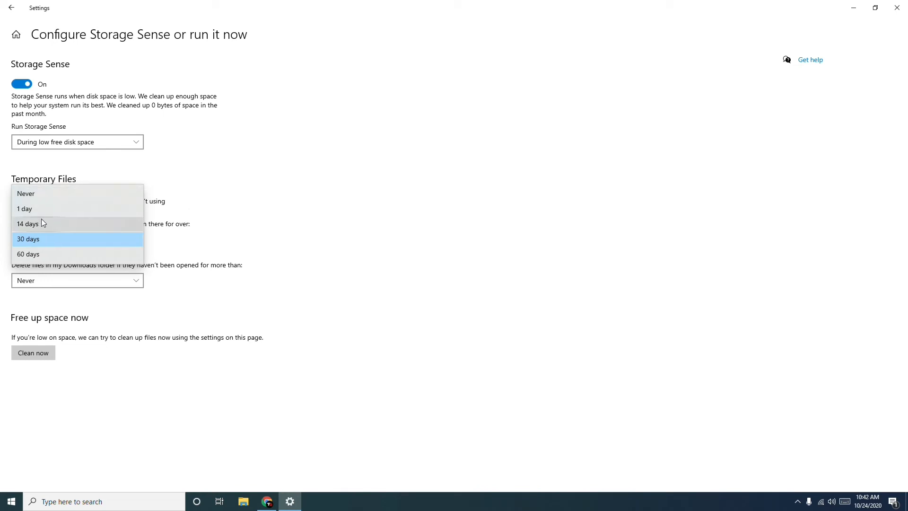
click(27, 238)
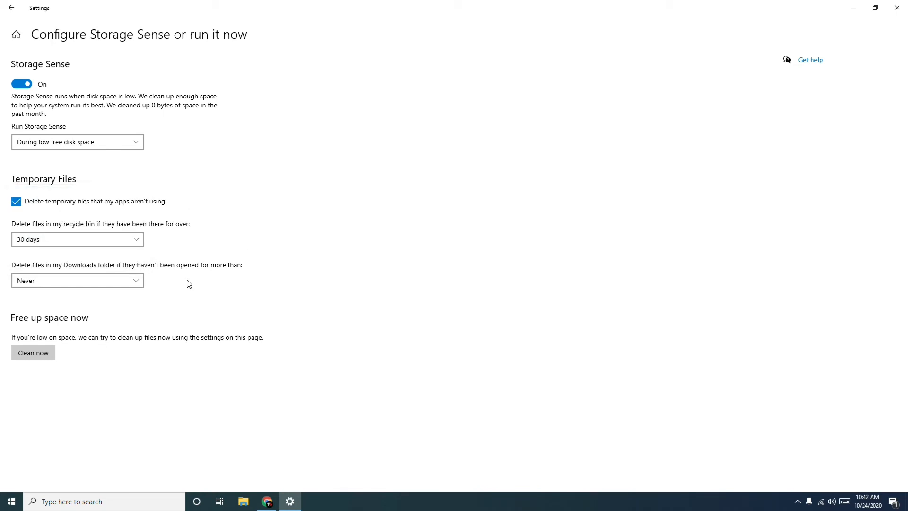
mouse_move(74, 271)
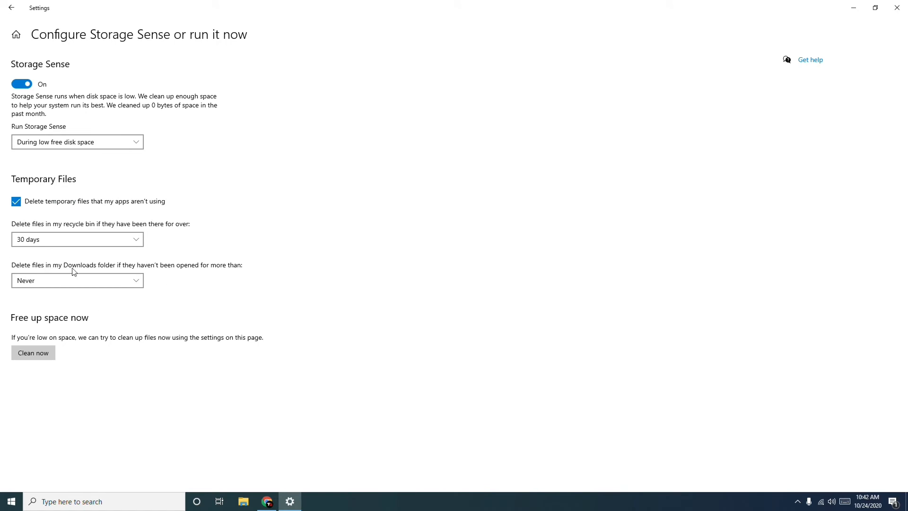
mouse_move(166, 274)
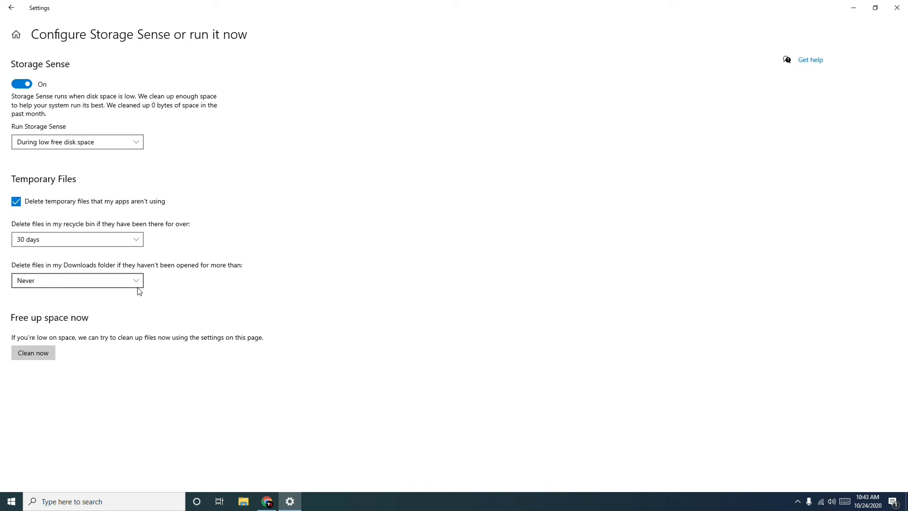
click(77, 280)
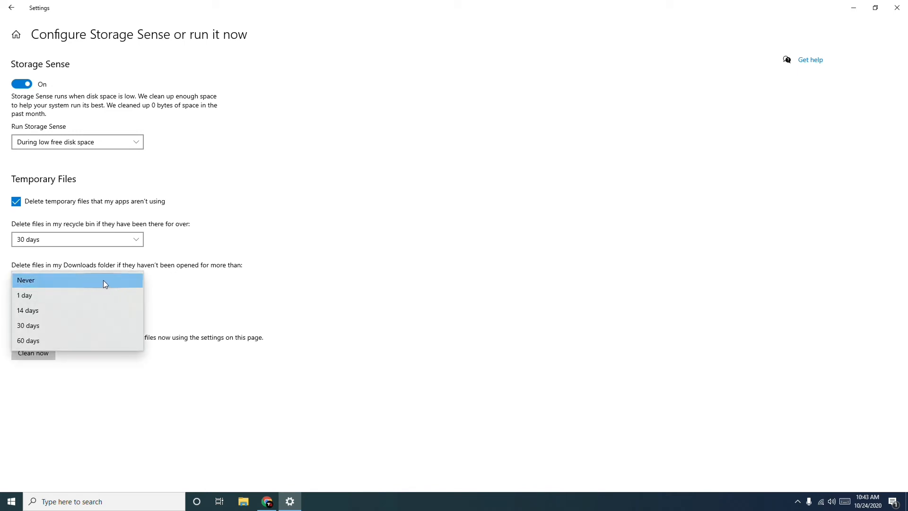
mouse_move(58, 298)
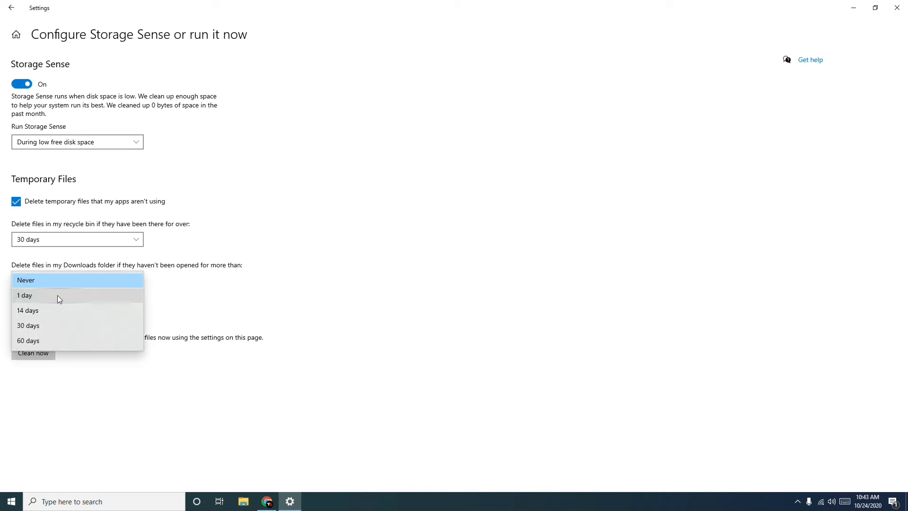
mouse_move(57, 314)
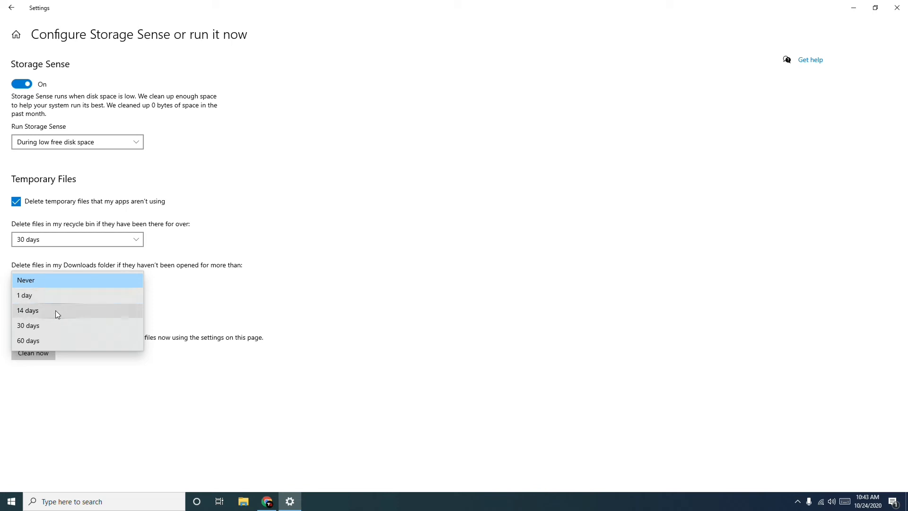
click(25, 279)
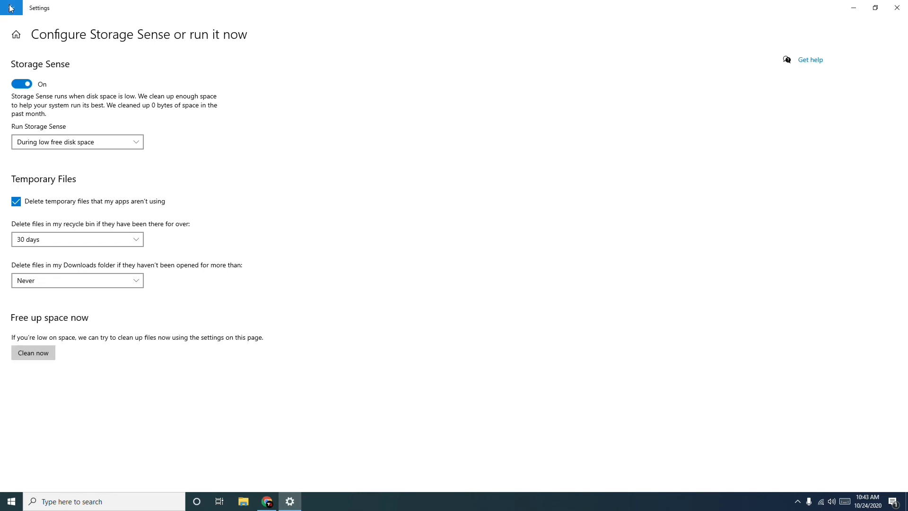
Step: Return to the Storage overview and close Settings back to the desktop
click(16, 34)
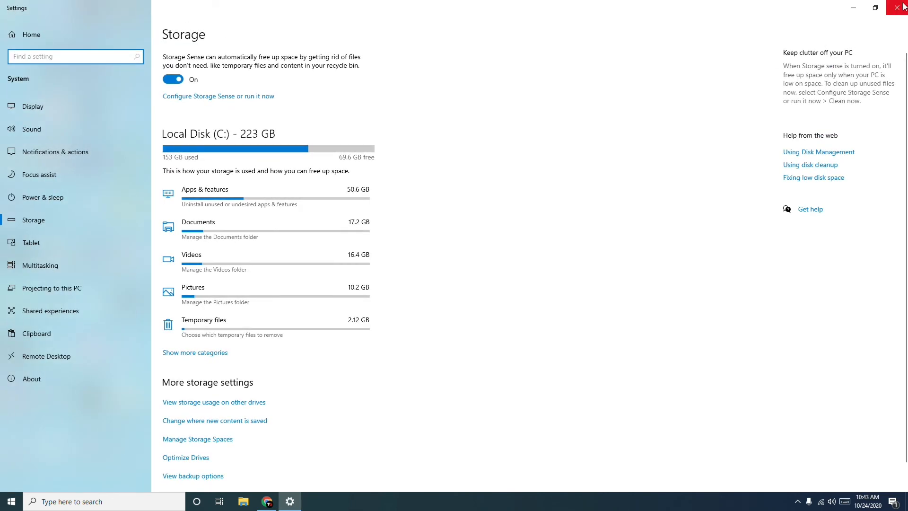
click(901, 7)
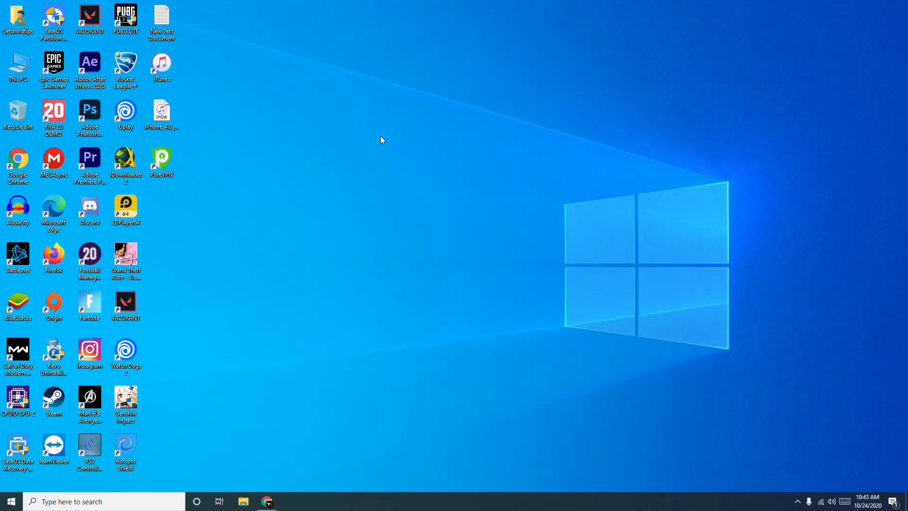